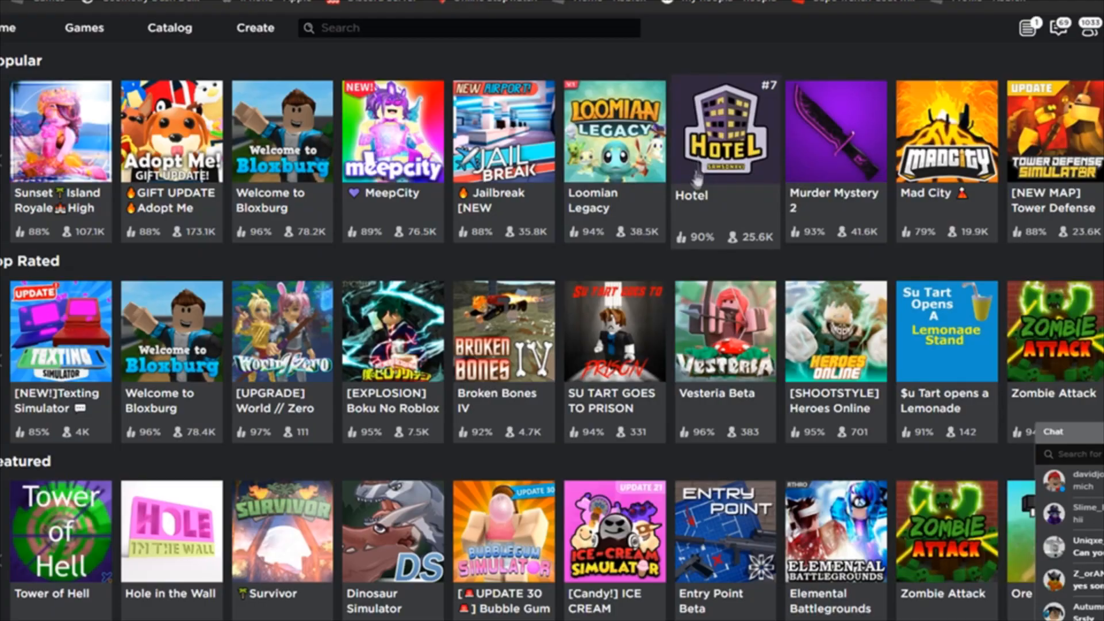
{"action": "mouse_move", "coordinate": [693, 197]}
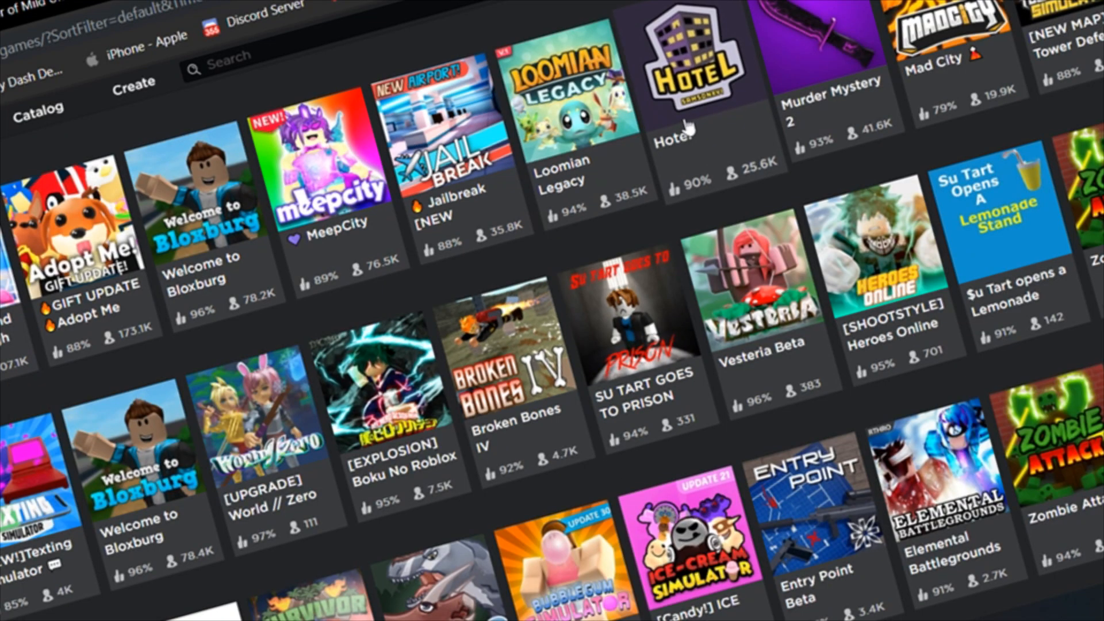
{"action": "mouse_move", "coordinate": [686, 130]}
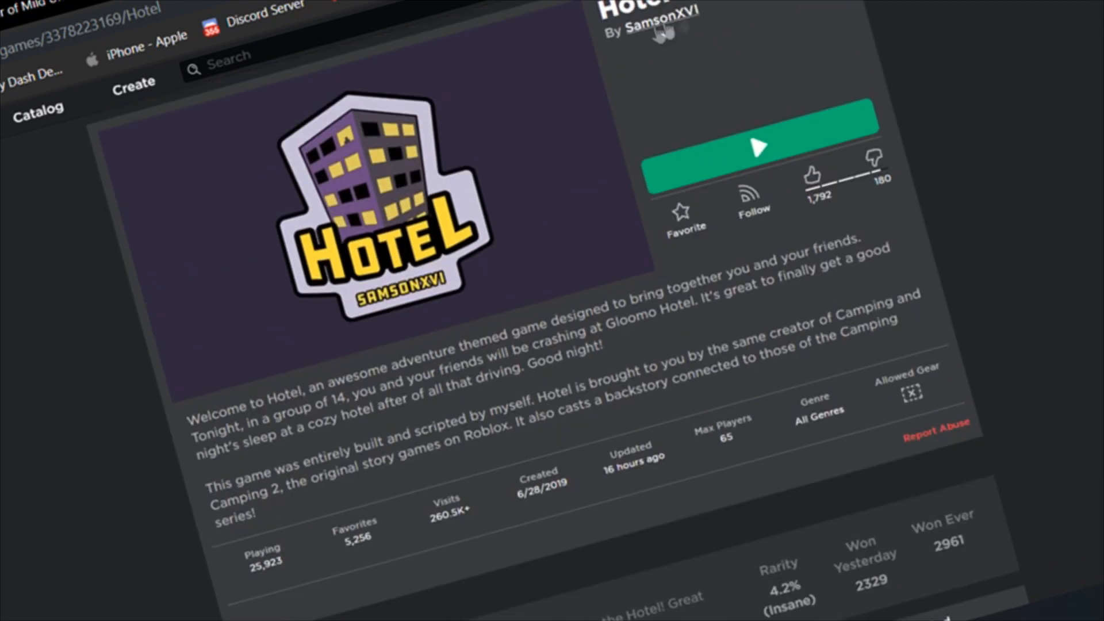
- Scroll the Hotel game page down to its Game Badges section
{"action": "scroll", "scroll_direction": "down", "scroll_amount": 3}
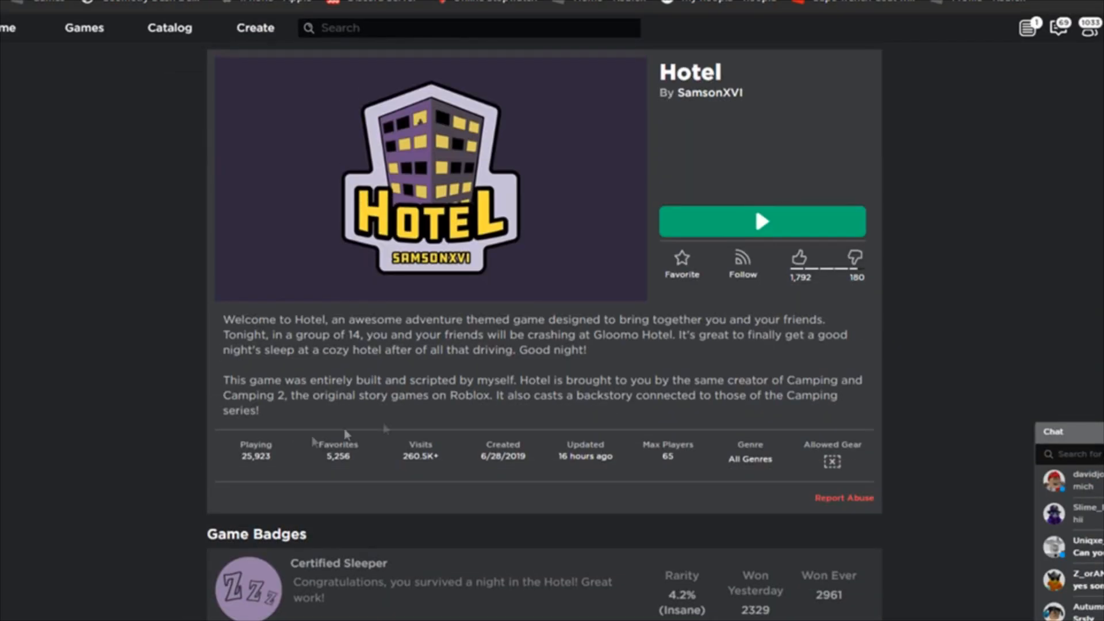
{"action": "mouse_move", "coordinate": [690, 70]}
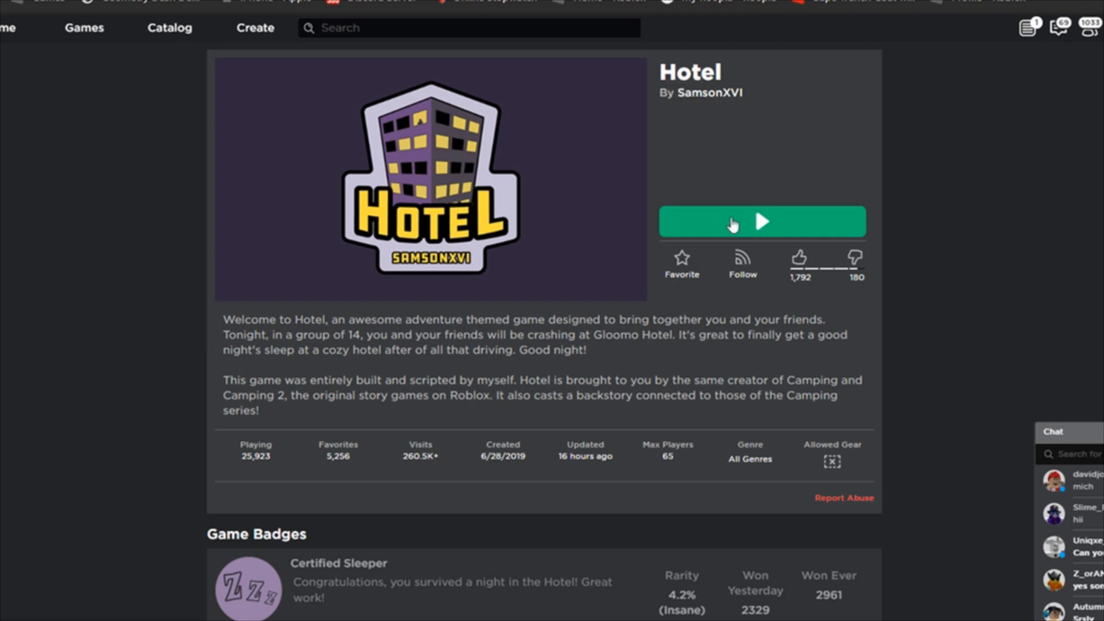
- Start Hotel from its page with Play and dismiss the loading overlay
{"action": "left_click", "coordinate": [760, 220]}
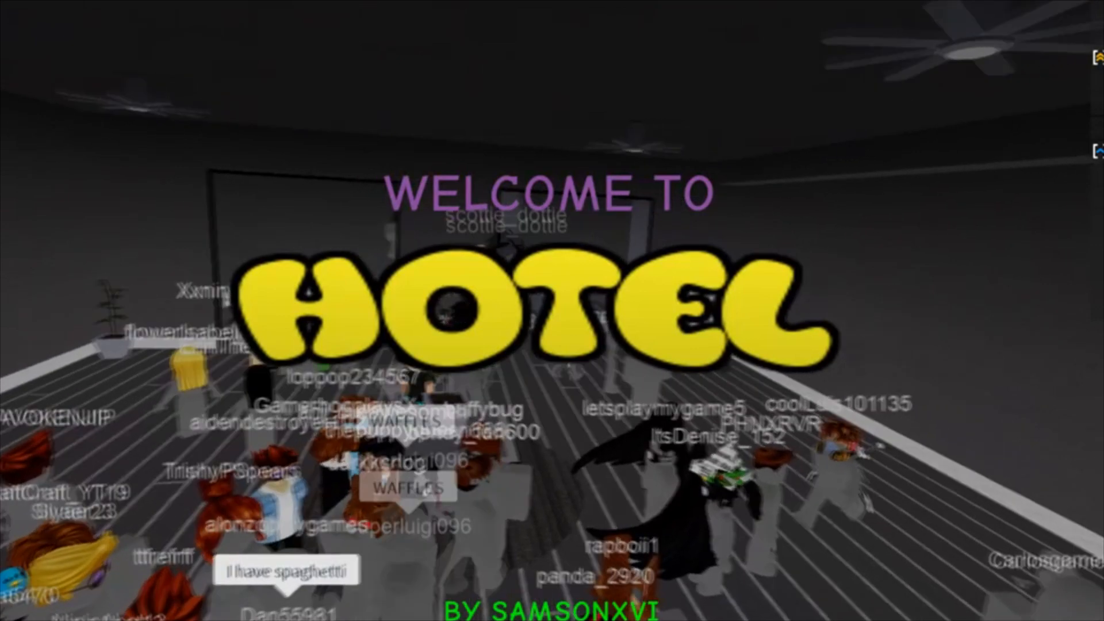
{"action": "key", "text": "Escape"}
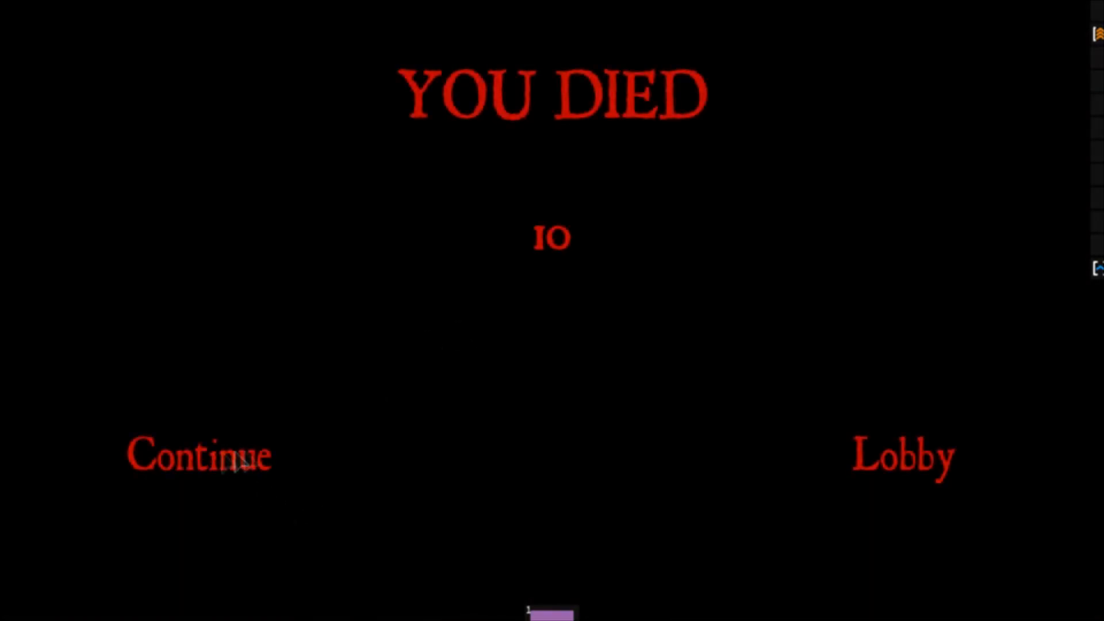
- Choose Continue on the YOU DIED screen to respawn in the hotel
{"action": "left_click", "coordinate": [200, 455]}
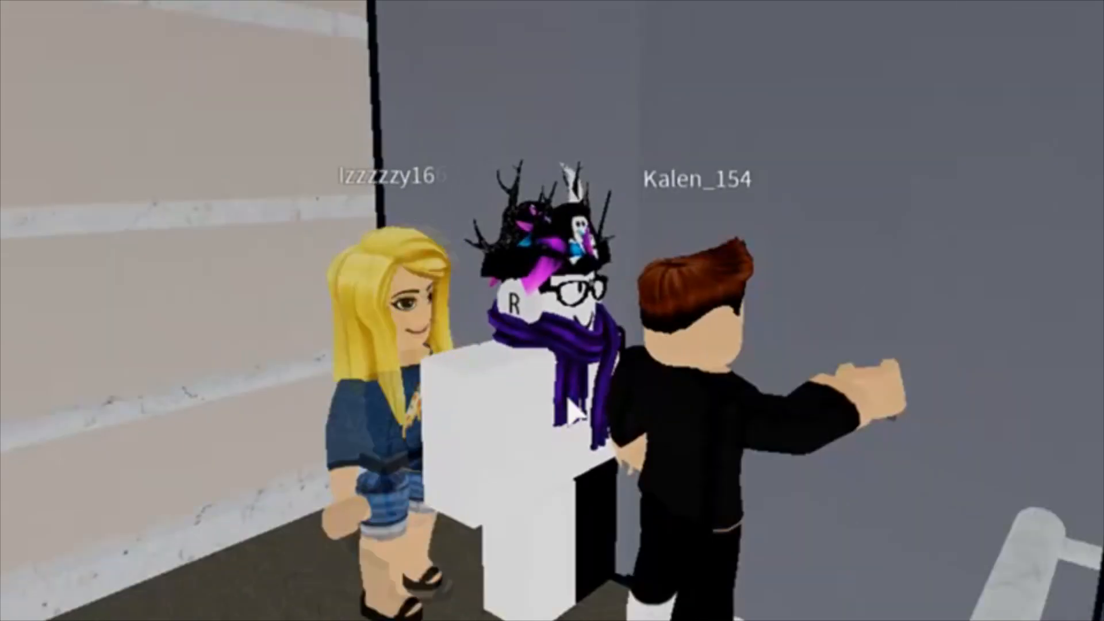